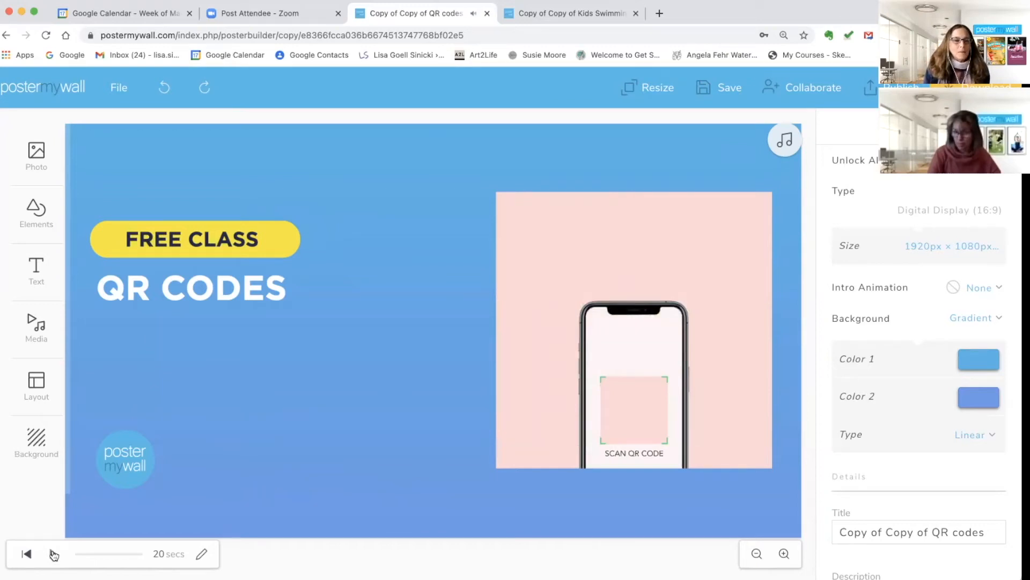
Step: Play the QR codes design's animated preview, then switch to the kids swimming lessons design
left_click(26, 553)
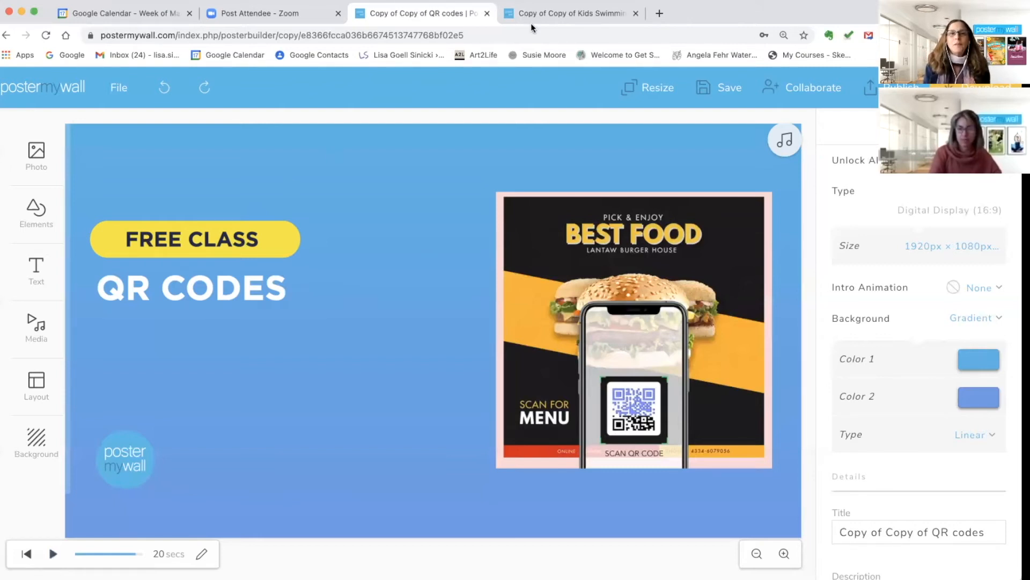
left_click(569, 13)
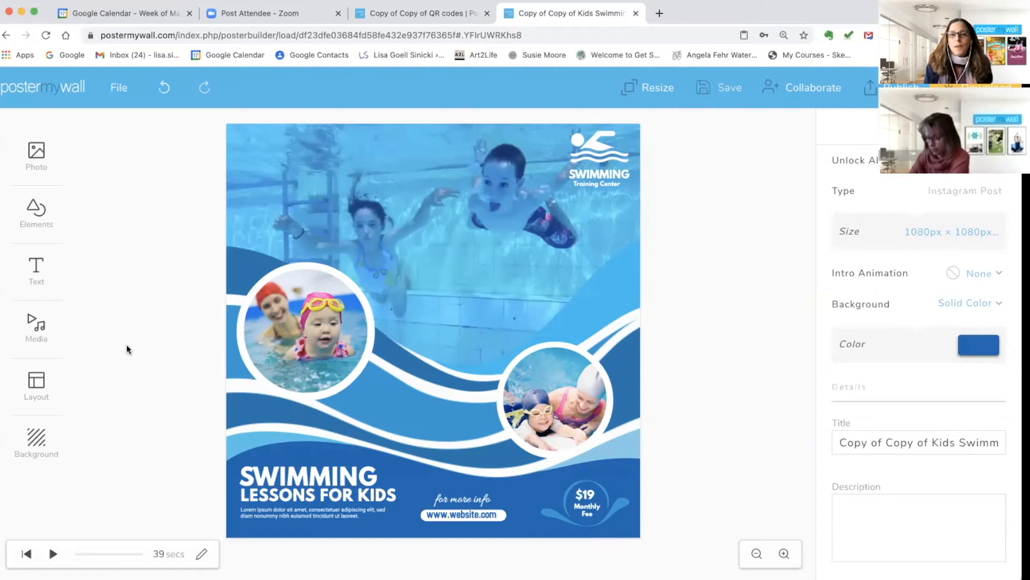
mouse_move(377, 508)
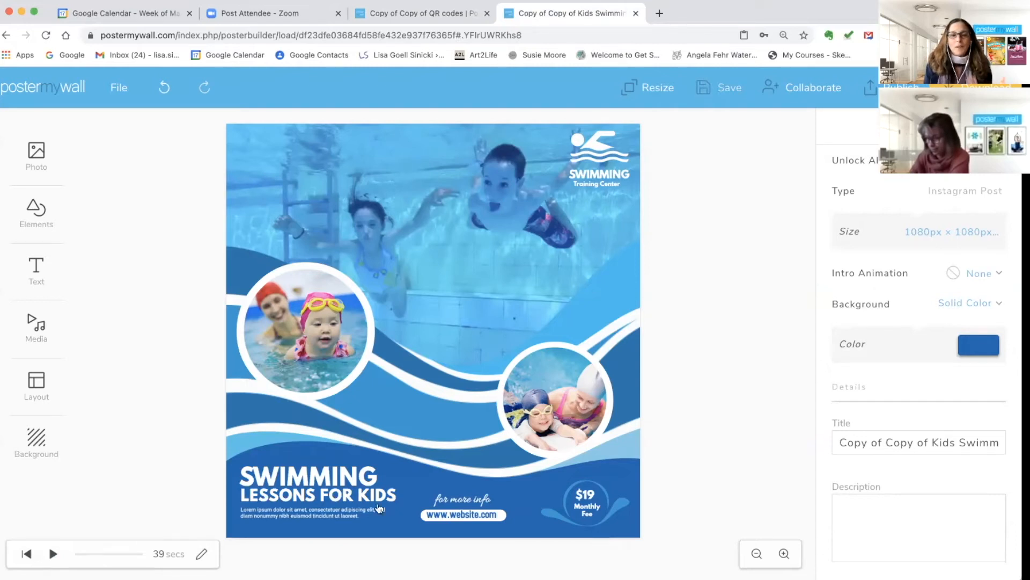
Step: Lower the website address to the bottom edge and move the 'for more info' line upward
left_click(461, 514)
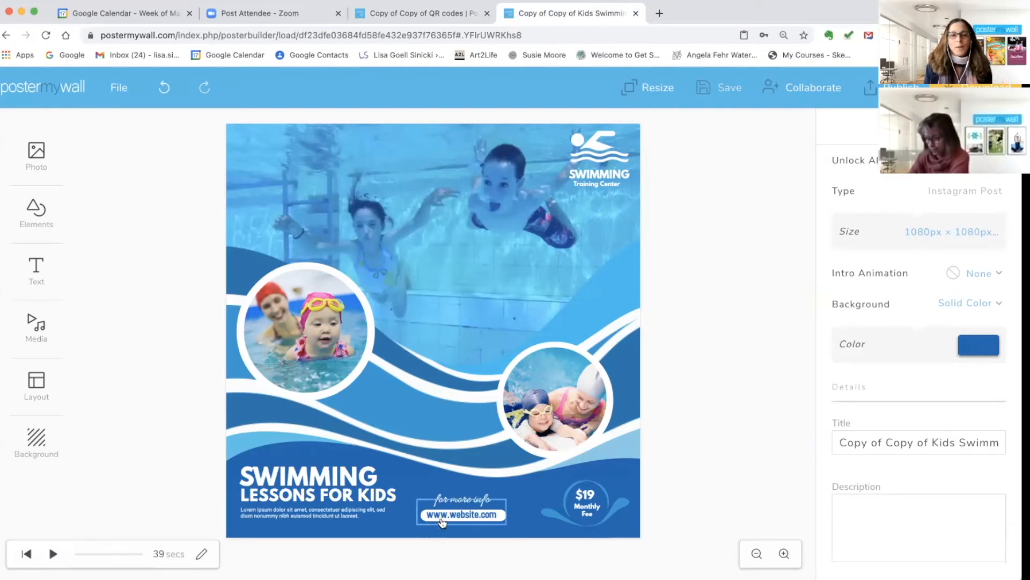
left_click(461, 514)
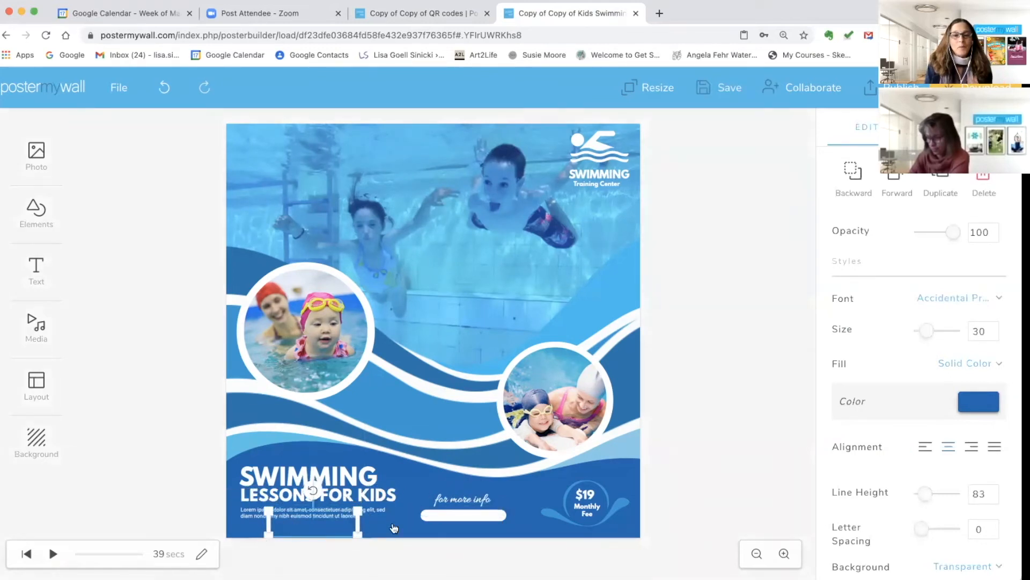
left_click(305, 526)
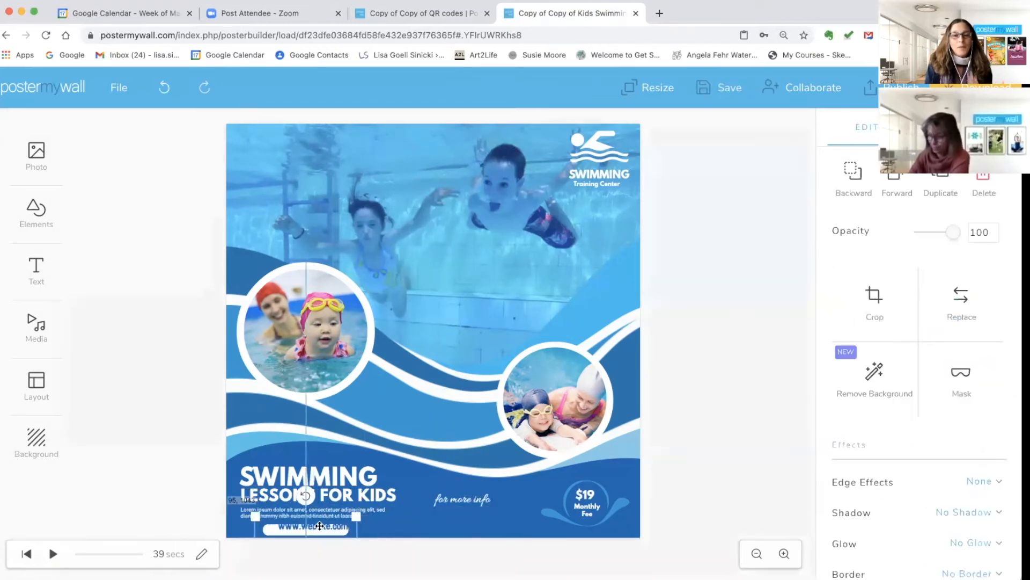
left_click(461, 497)
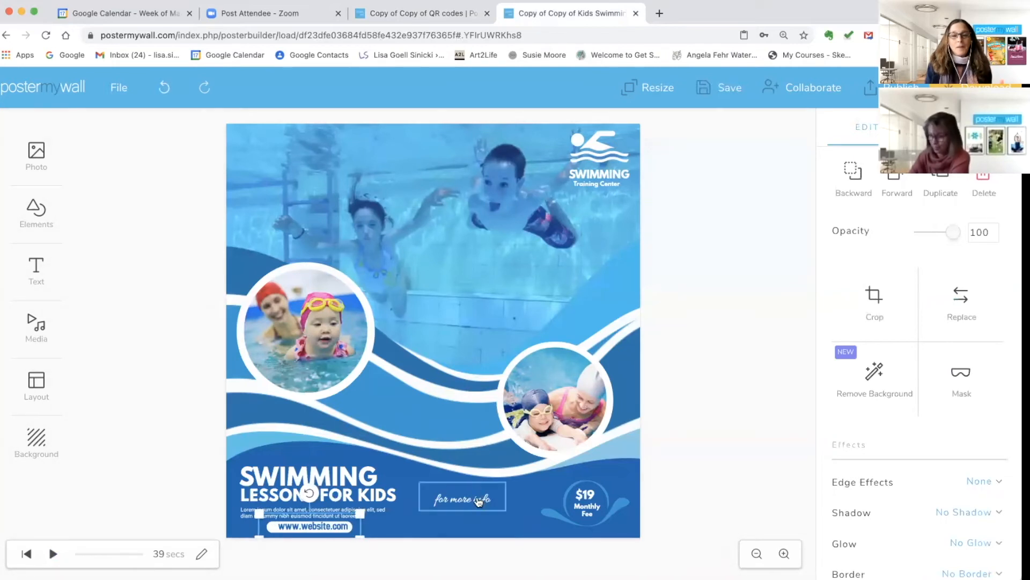
left_click(462, 496)
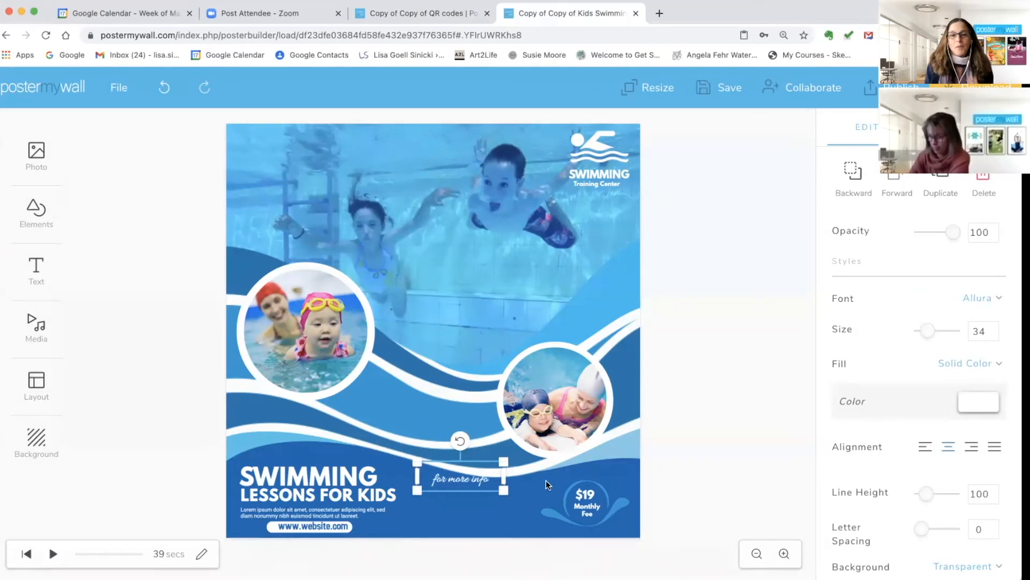
left_click(584, 499)
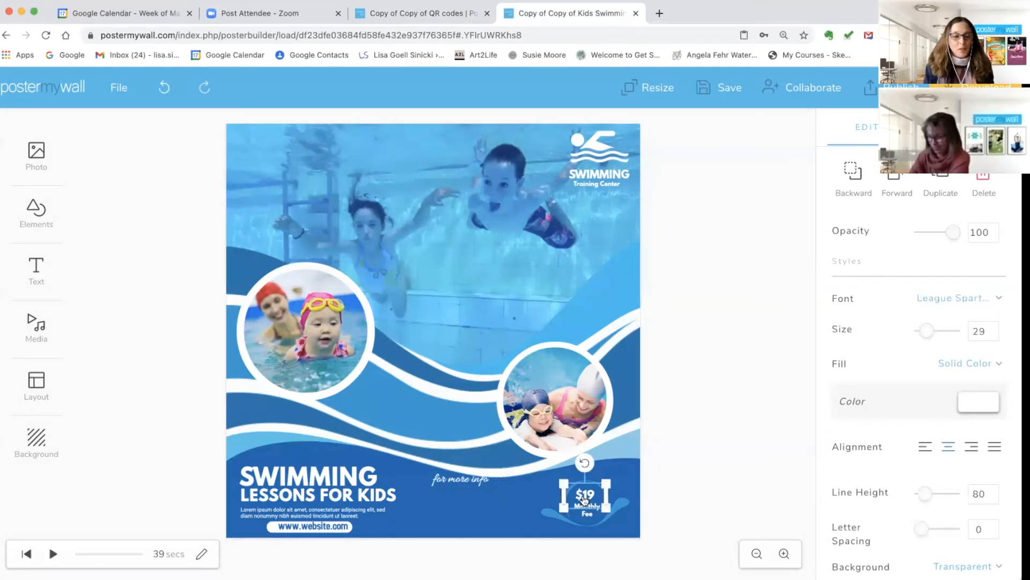
Step: Move the $19 monthly fee badge to the centre and begin rewording the info line
left_click(585, 501)
type("see our s")
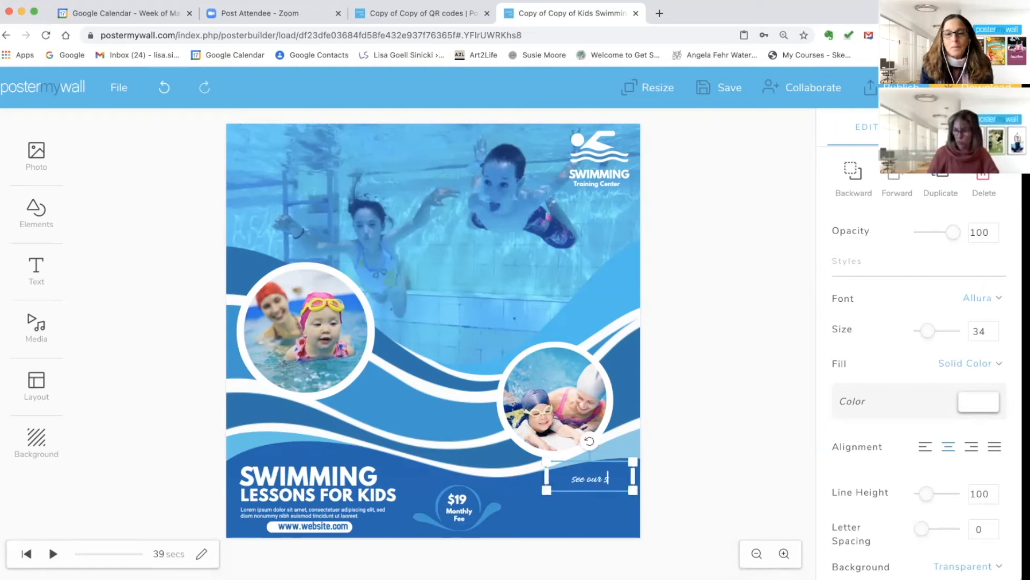
left_click(304, 332)
type(" schedule")
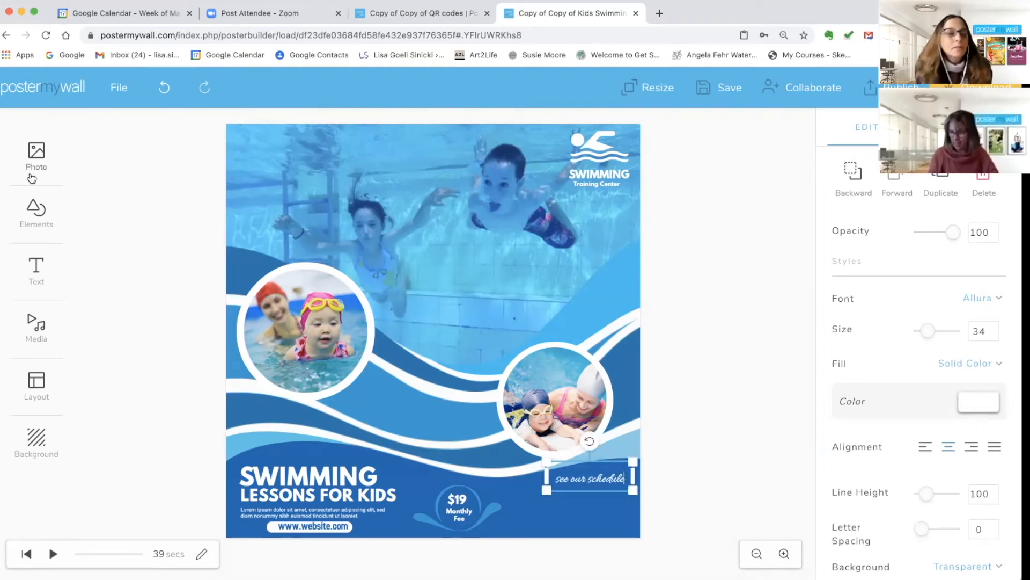
mouse_move(41, 212)
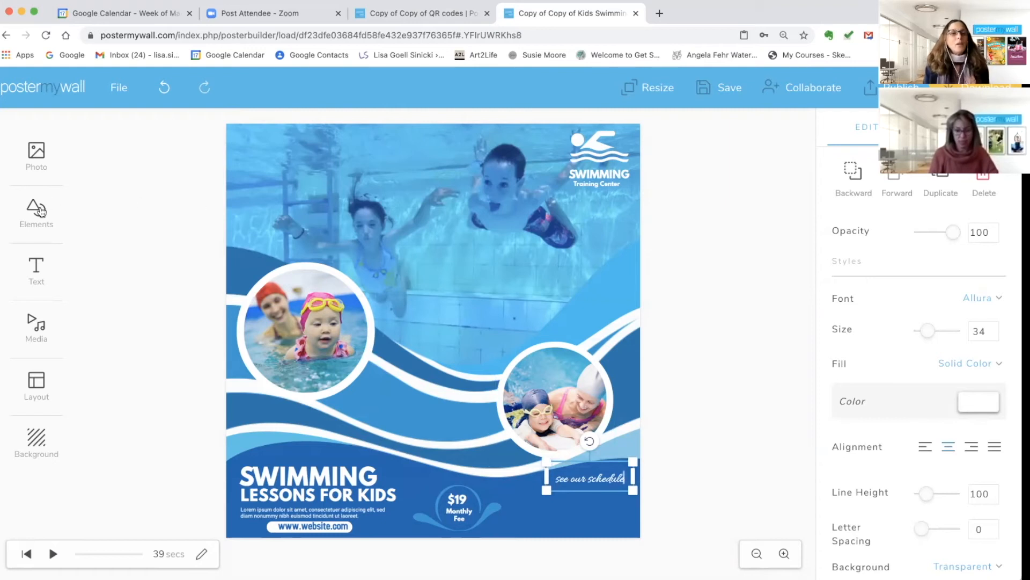
Step: Add a QR code from Elements and place it under the 'see our schedule' text
left_click(36, 214)
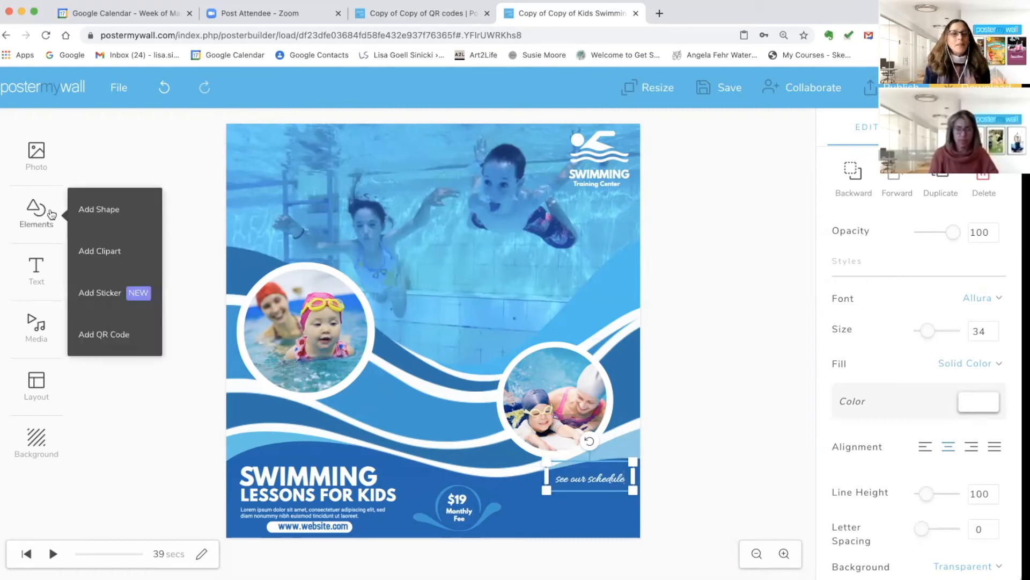
mouse_move(103, 334)
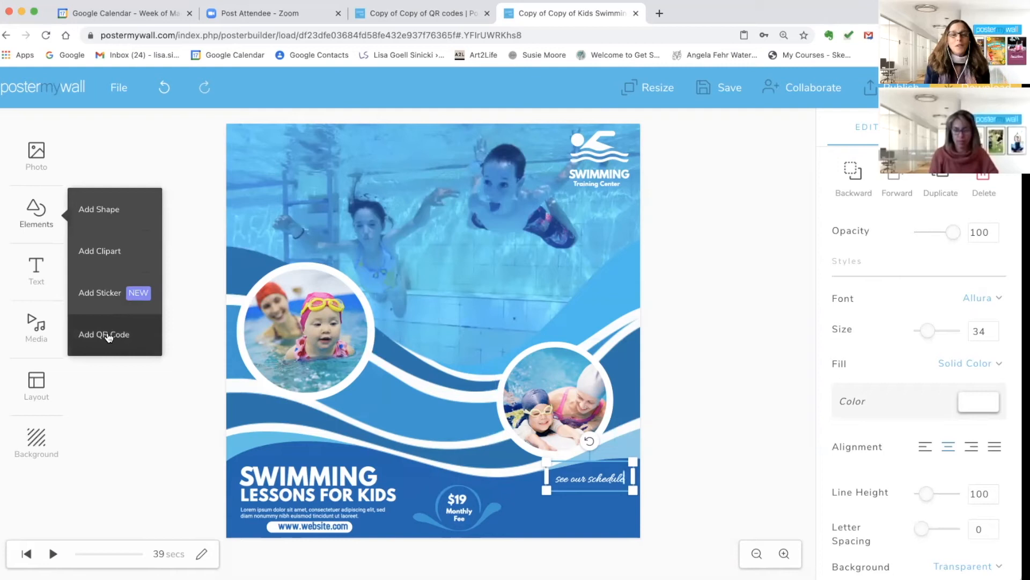
left_click(103, 335)
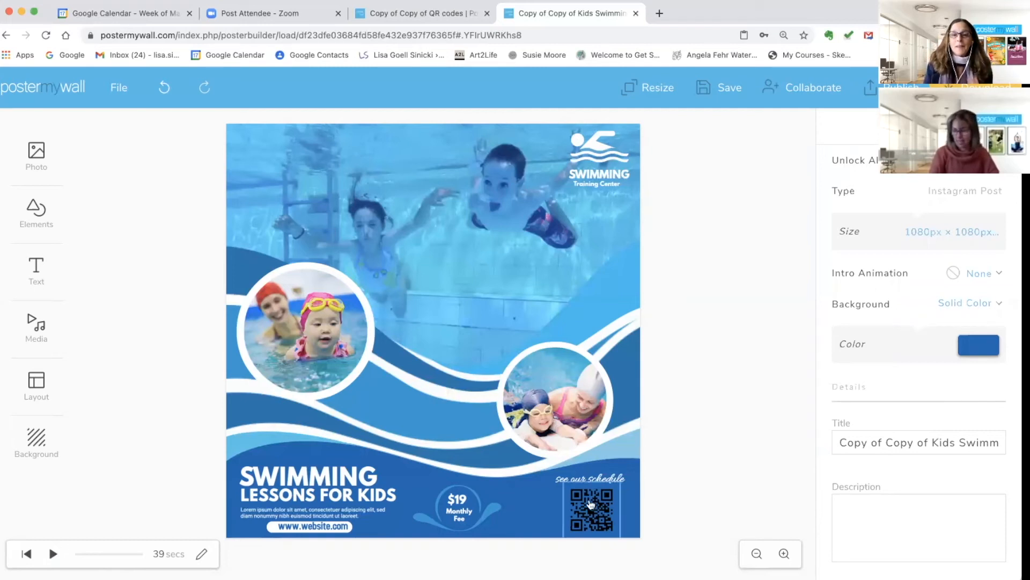
Step: Recolour the QR code pink after briefly trying white
left_click(589, 505)
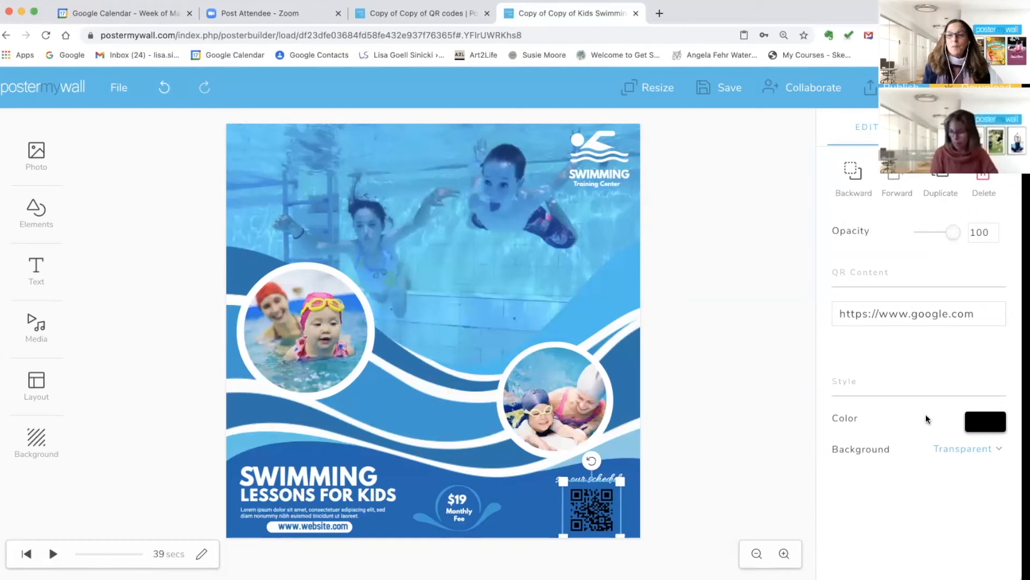
left_click(984, 421)
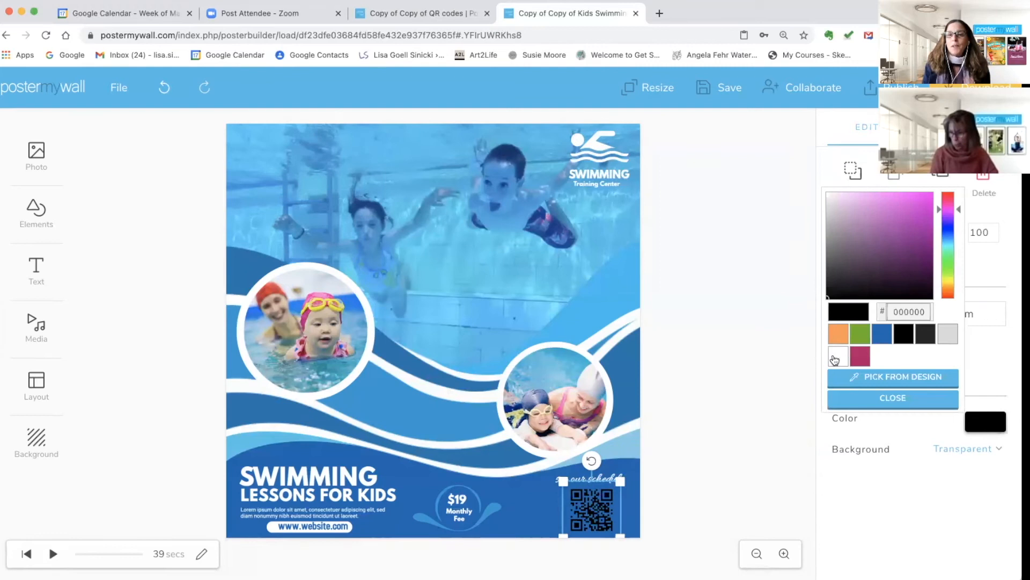
left_click(837, 356)
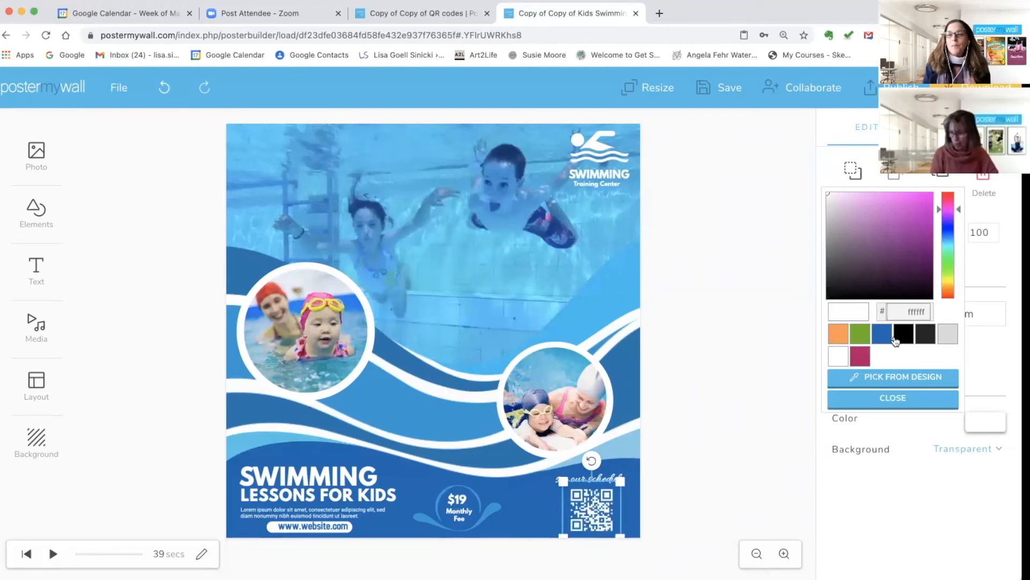
left_click(902, 334)
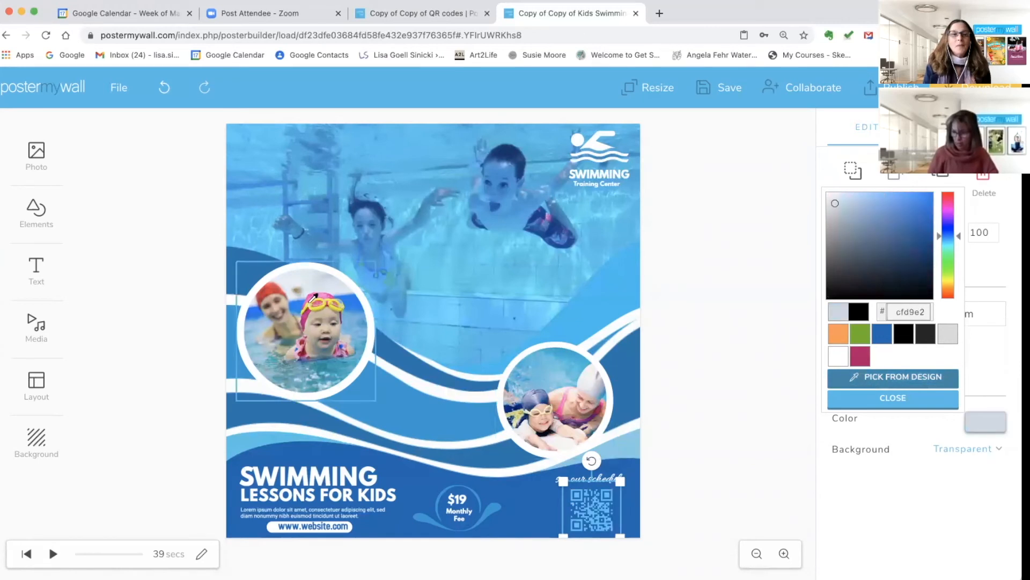
left_click(892, 397)
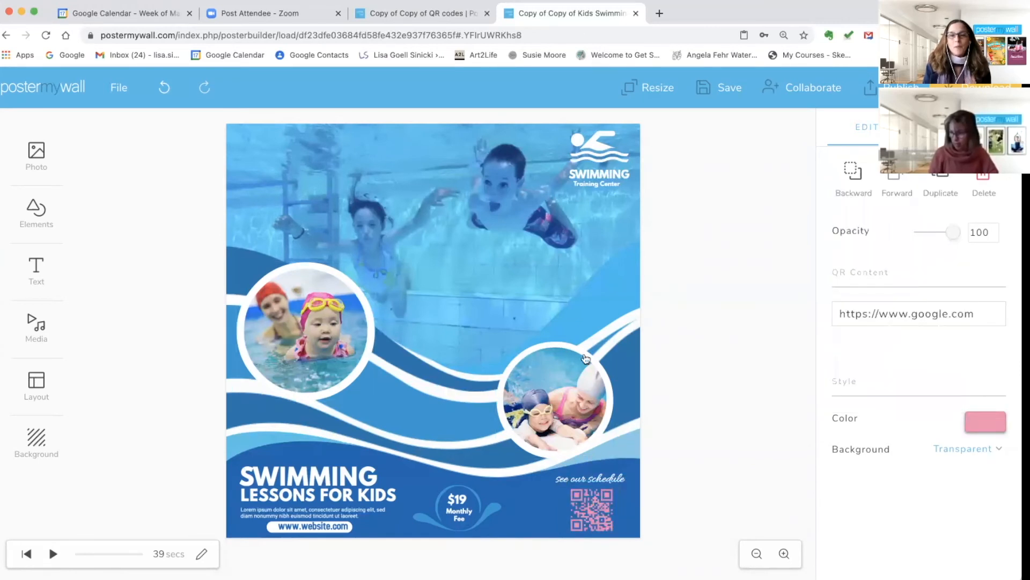
Step: Give the QR code a solid yellow background instead of transparent
left_click(966, 448)
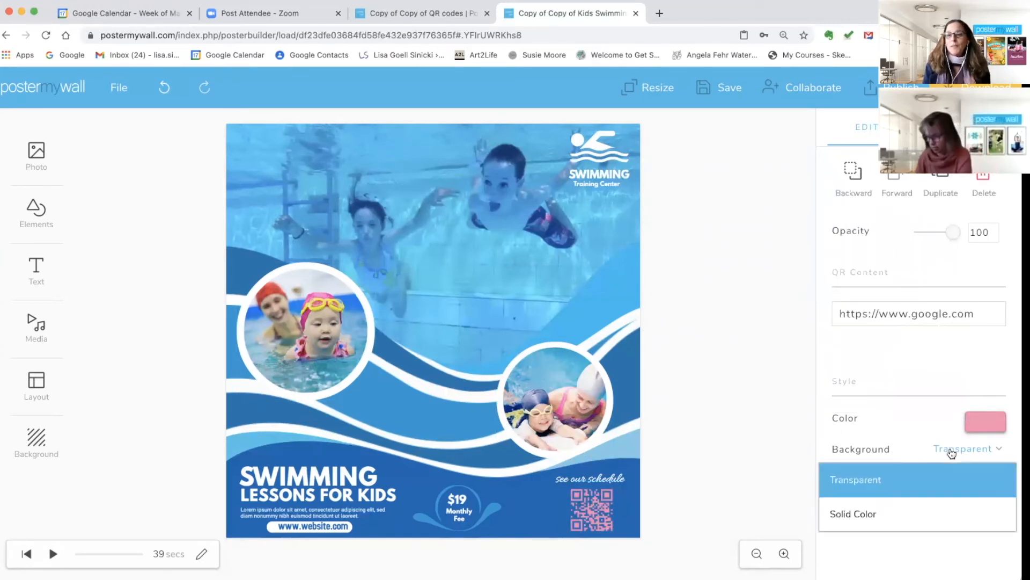
mouse_move(852, 513)
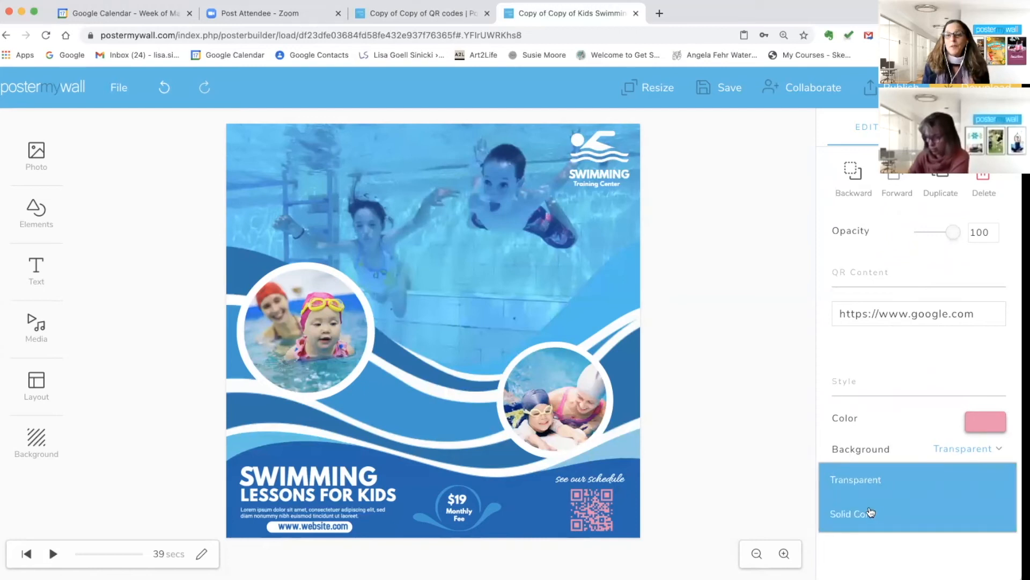
left_click(852, 514)
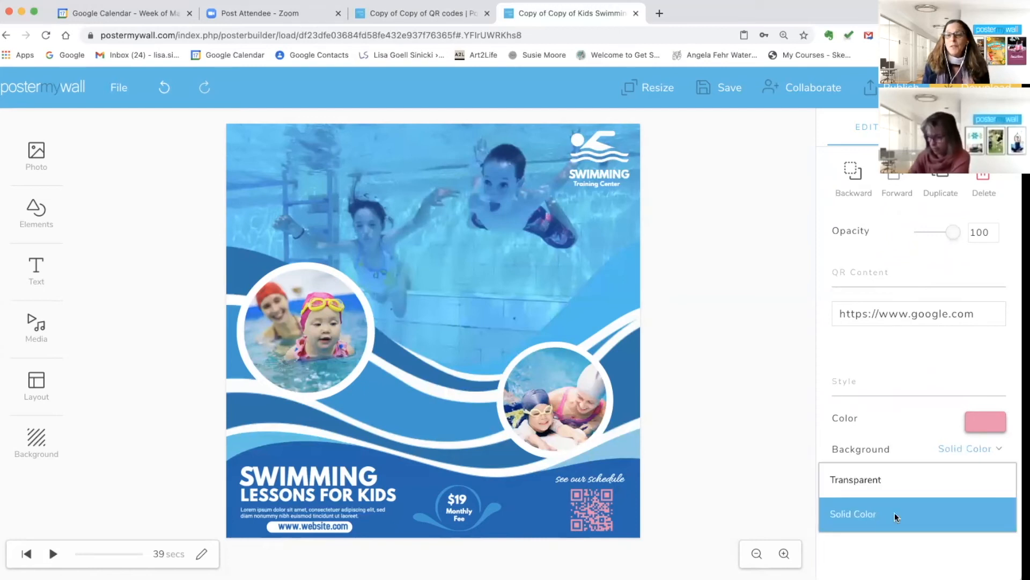
left_click(984, 422)
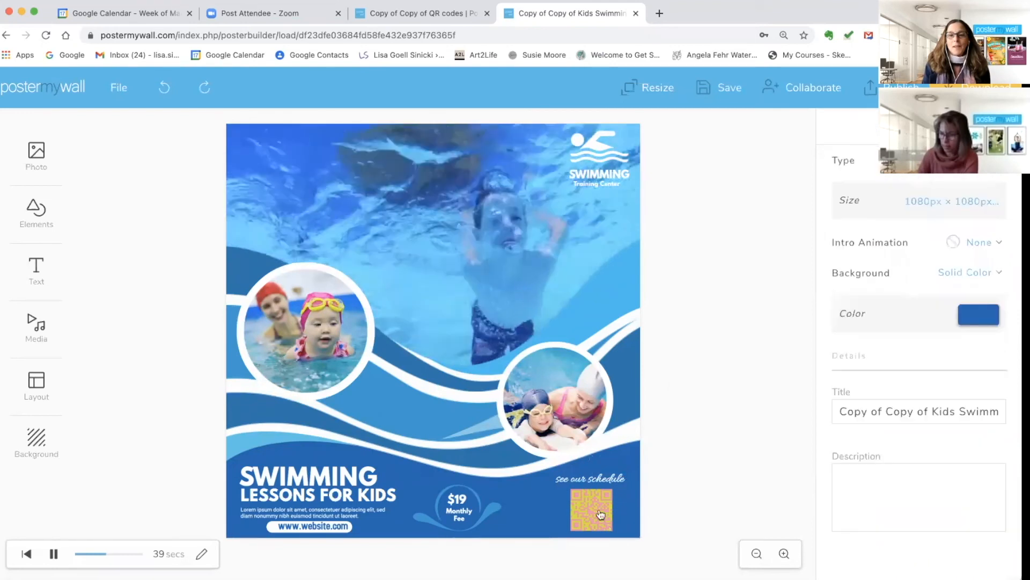
Step: Replace the QR code's Google link with the swimming schedule URL, typing 'swimming'
left_click(590, 509)
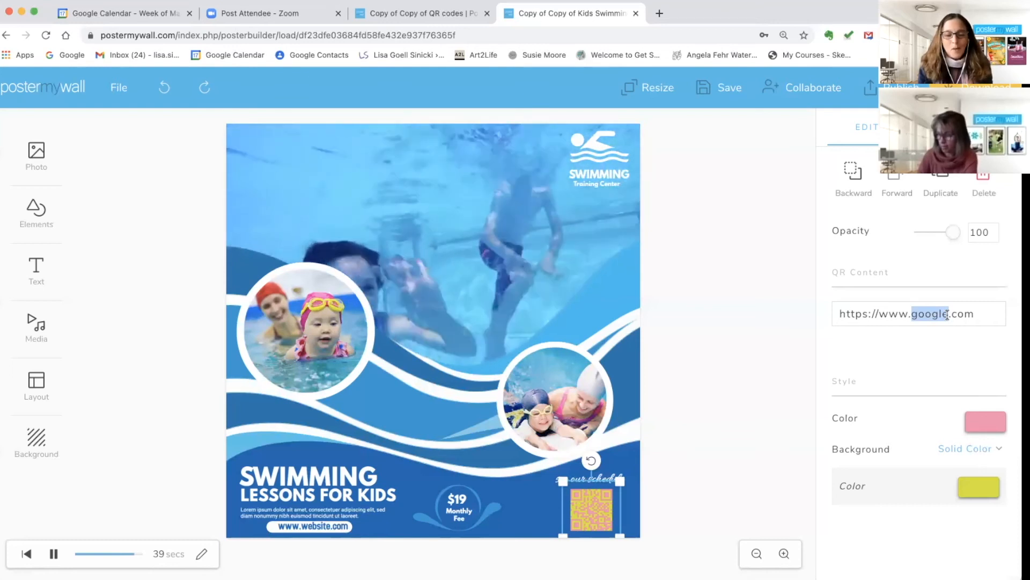
type("s")
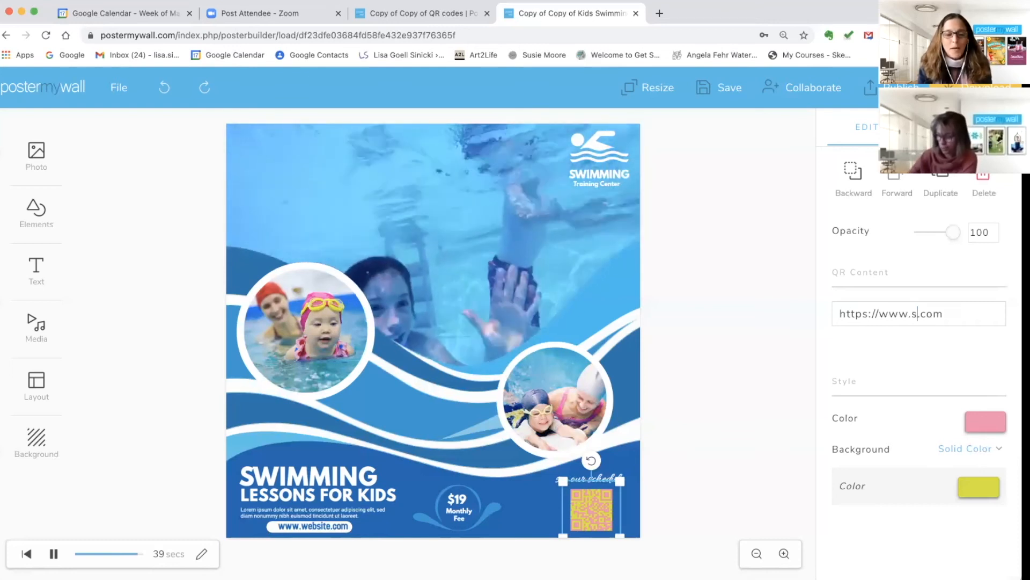
type("wimming")
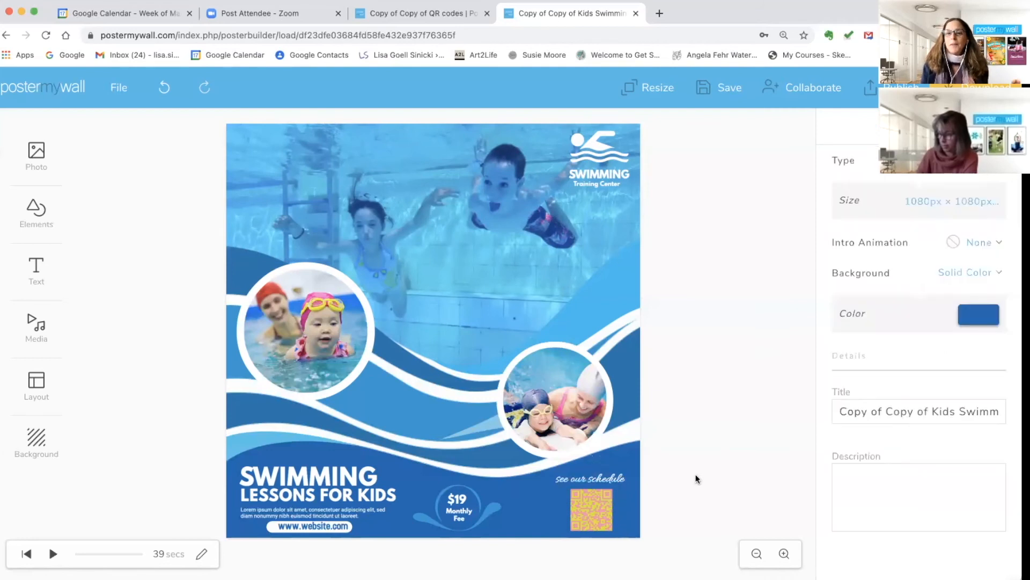
left_click(590, 505)
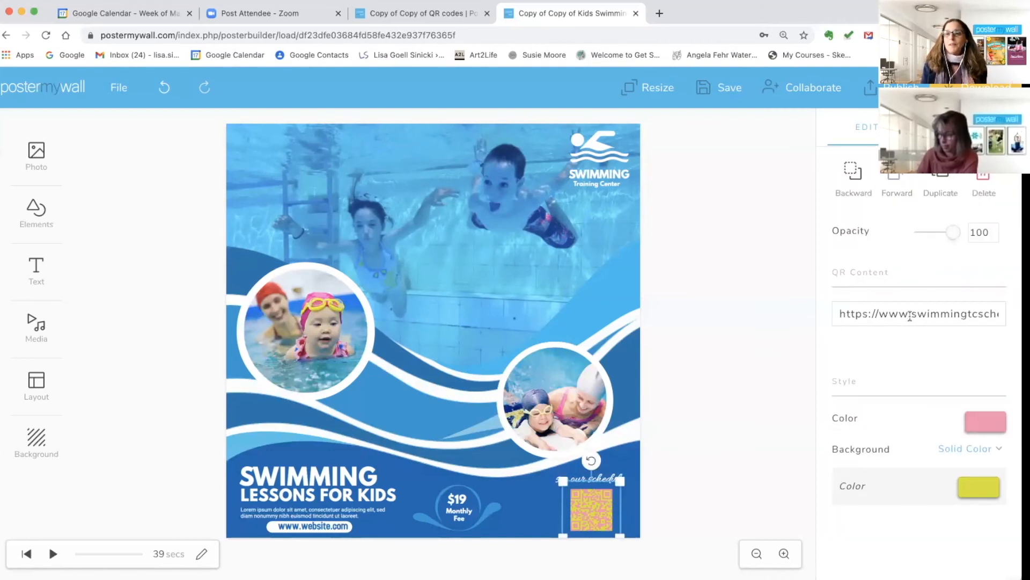